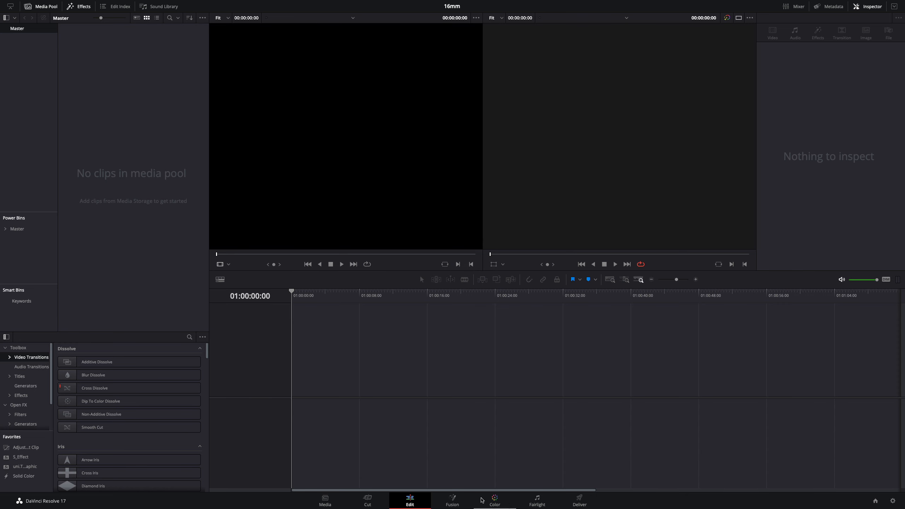
# Switch to the Fusion page and choose a font for the 'L' Text+ node in the Inspector.
pyautogui.click(452, 499)
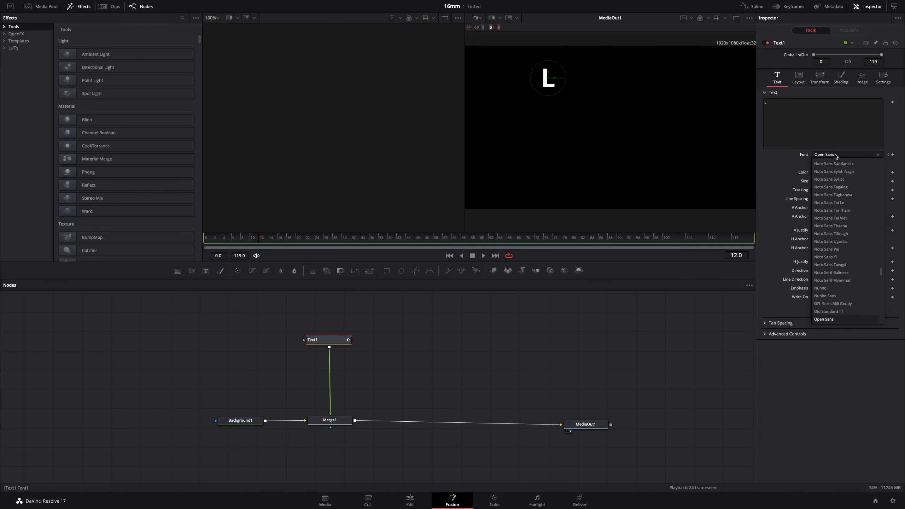
pyautogui.click(819, 272)
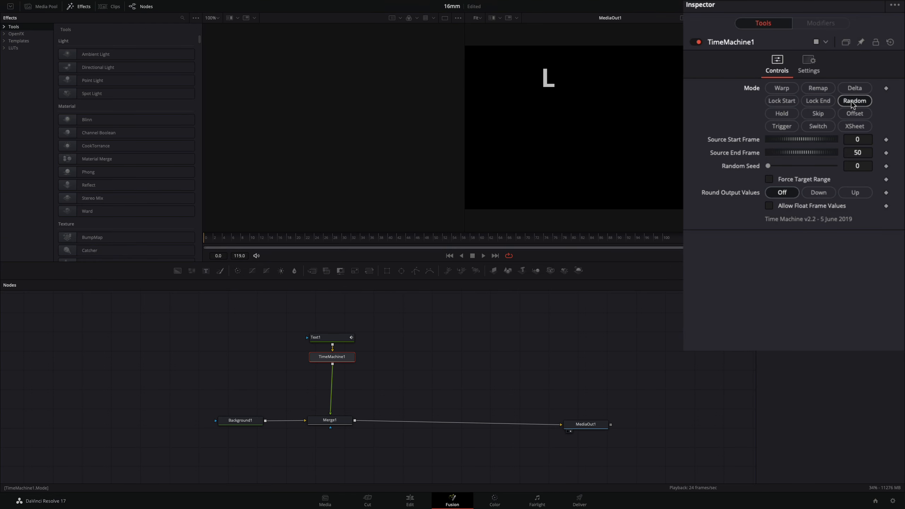
# Set the Time Machine after the L text to Random mode over source frames 0 to 50.
pyautogui.click(857, 152)
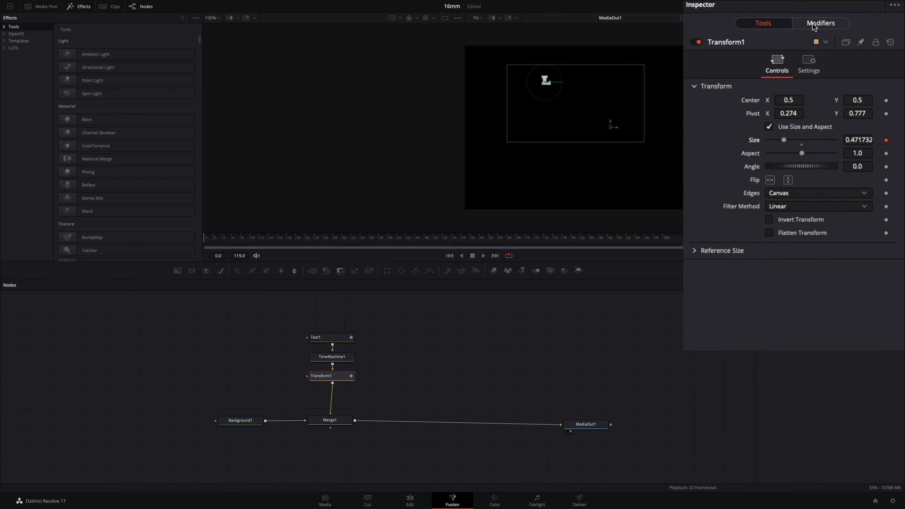
# Give the Transform's size Shake modifier Minimum 1.0, Maximum 1.3 and Smoothness 10.
pyautogui.click(820, 23)
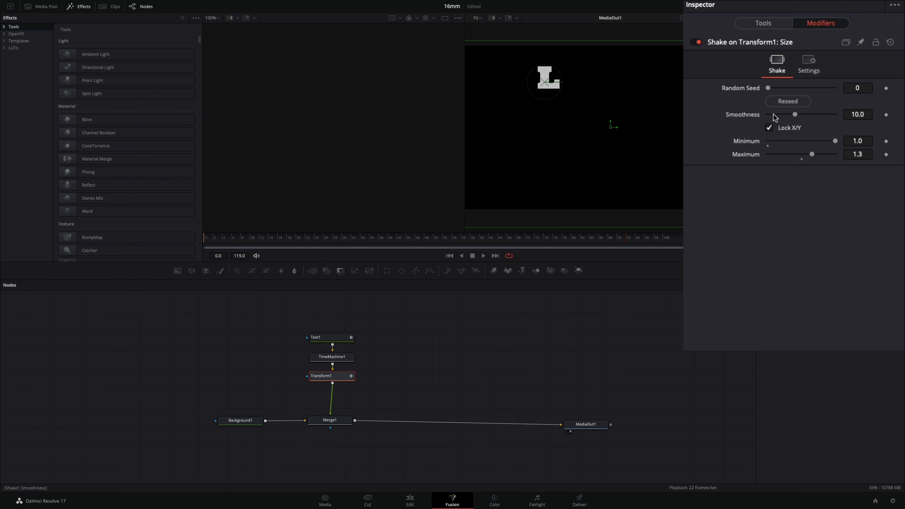
pyautogui.moveTo(795, 114); pyautogui.dragTo(771, 114)
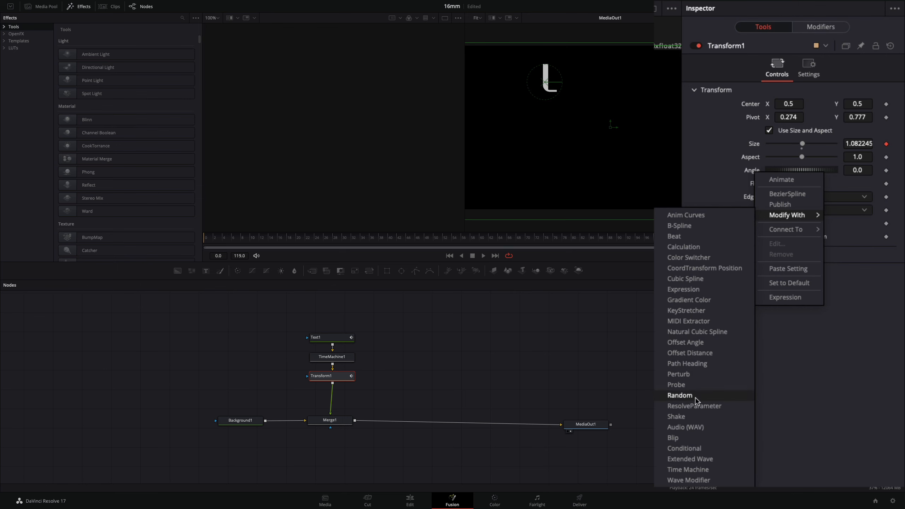
# Add a Shake modifier to the Transform angle with Smoothness 2, Minimum -5, Maximum 5.
pyautogui.click(676, 417)
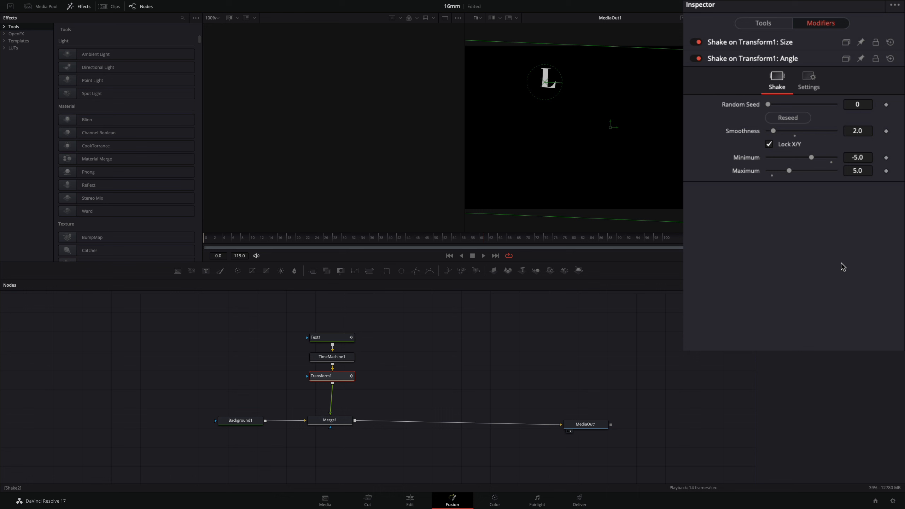
pyautogui.click(330, 420)
pyautogui.write('glow')
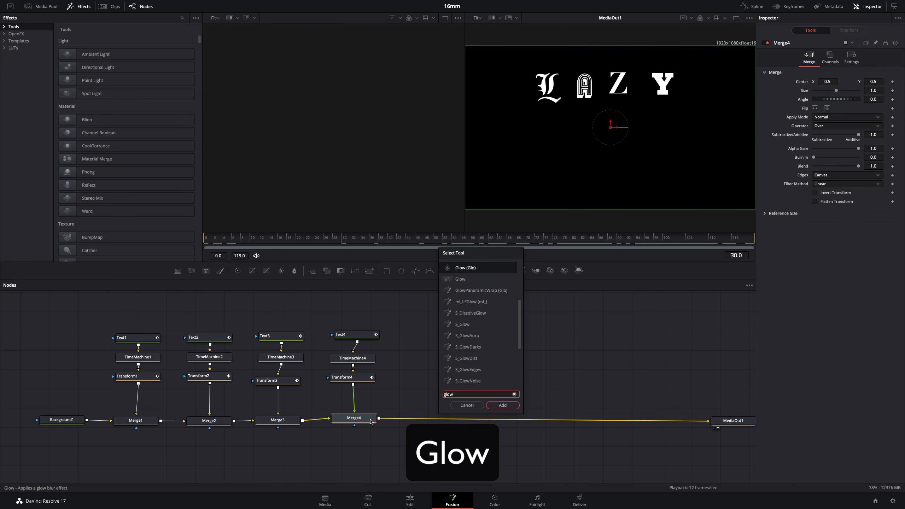
# Add a Glow after Merge4 and adjust its Spread, Gain and Opacity.
pyautogui.click(502, 405)
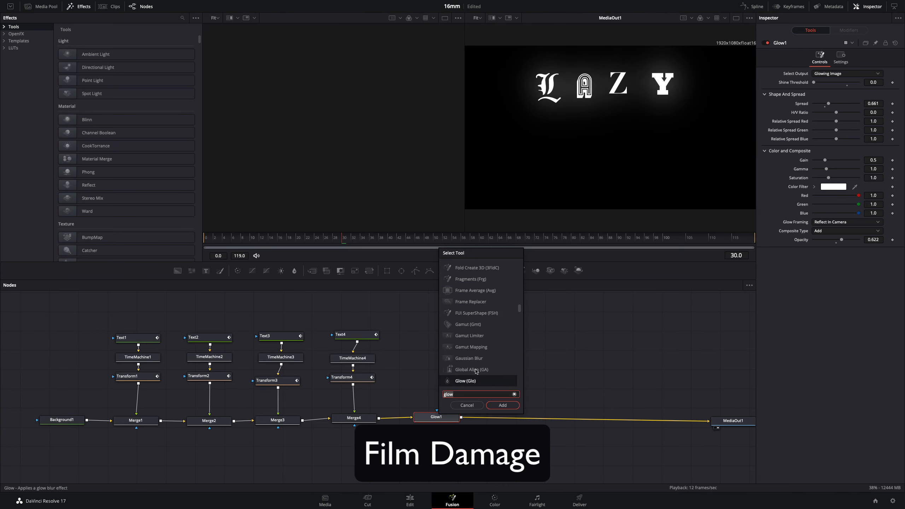
# Add Film Damage after the Glow with white dirt and toned-down dust density and size.
pyautogui.click(503, 404)
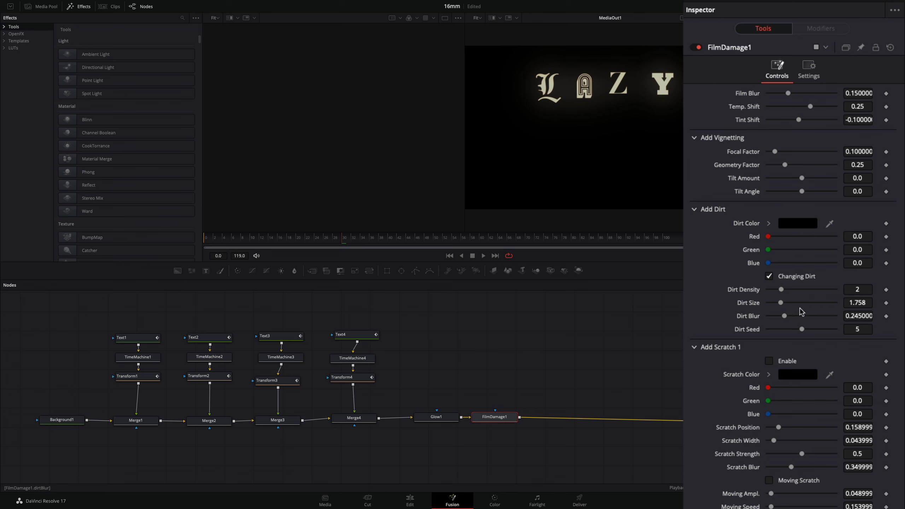
pyautogui.moveTo(781, 303); pyautogui.dragTo(814, 302)
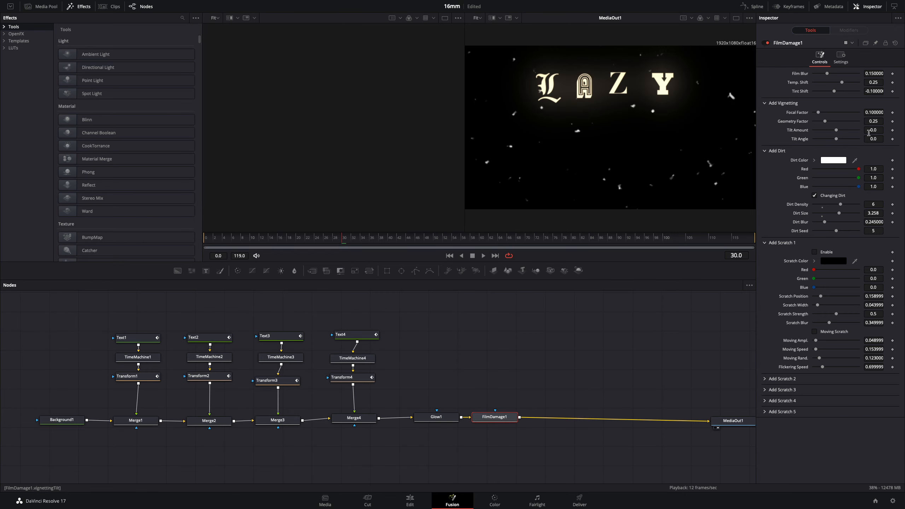
pyautogui.moveTo(840, 213); pyautogui.dragTo(814, 213)
pyautogui.write('film')
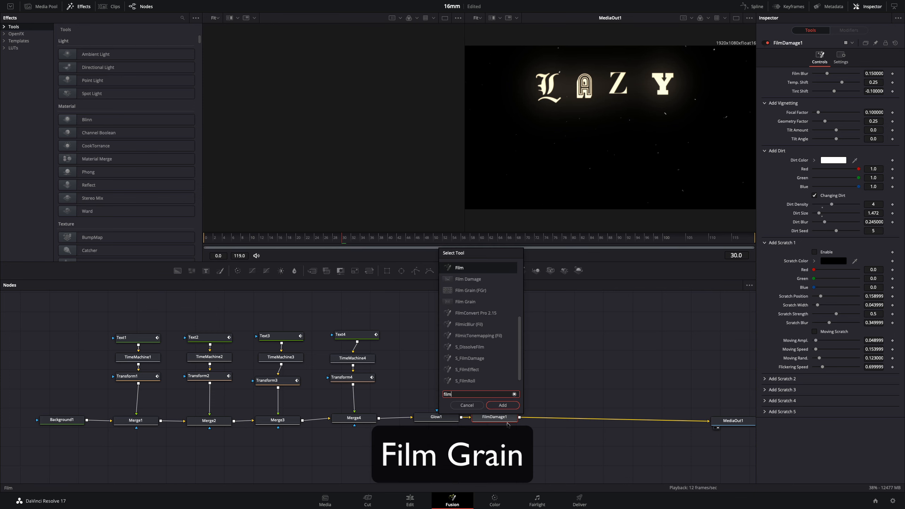
# Add a Film Grain node after the Film Damage and adjust its parameters.
pyautogui.click(502, 405)
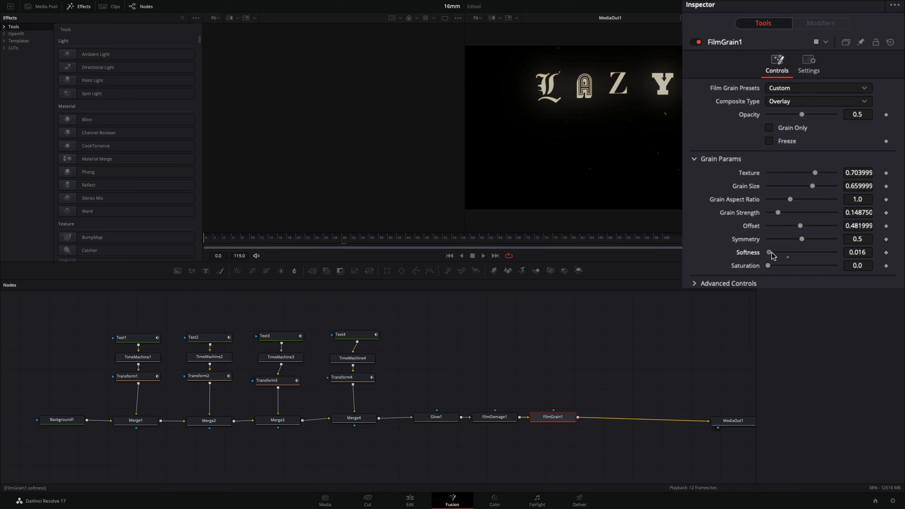